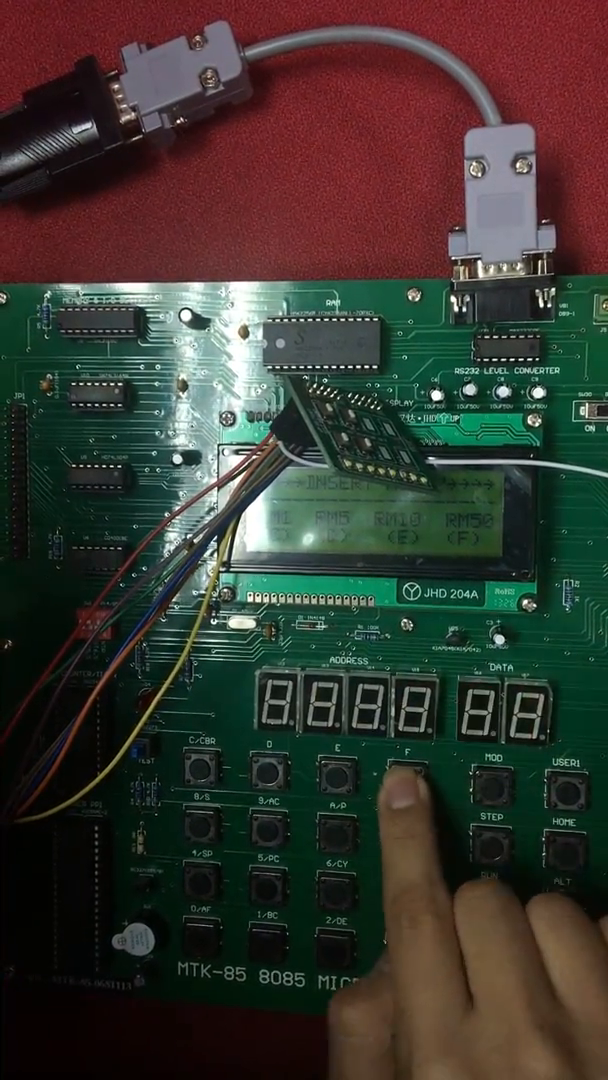
{"action": "left_click", "coordinate": [398, 760]}
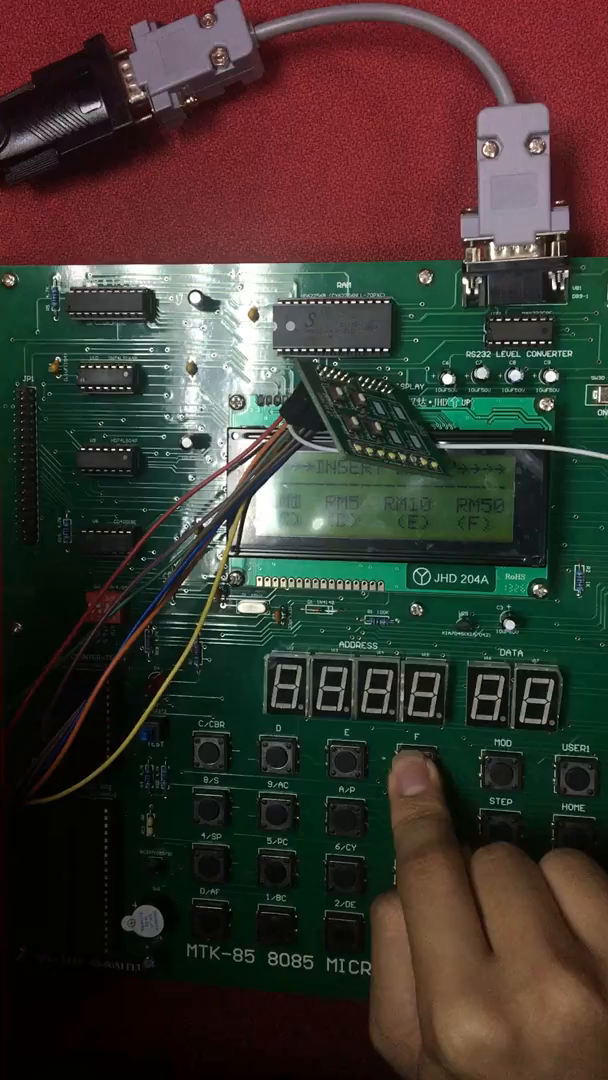
{"action": "left_click", "coordinate": [416, 788]}
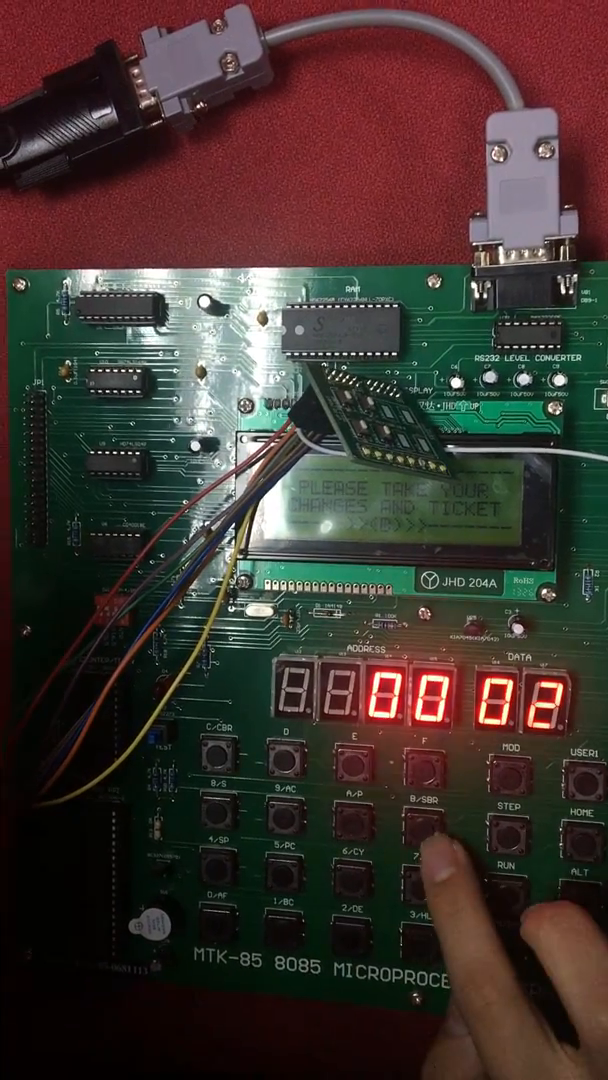